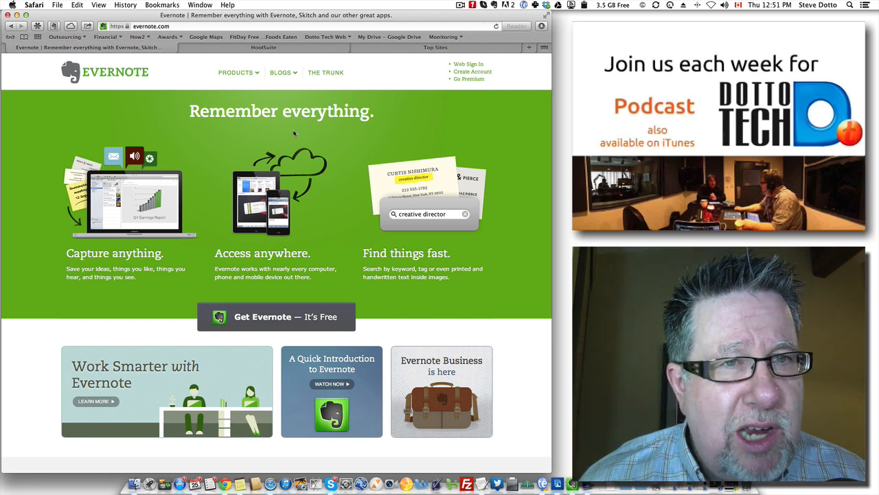
Open the App Directory and scroll down to the installed Evernote app.
left_click(263, 48)
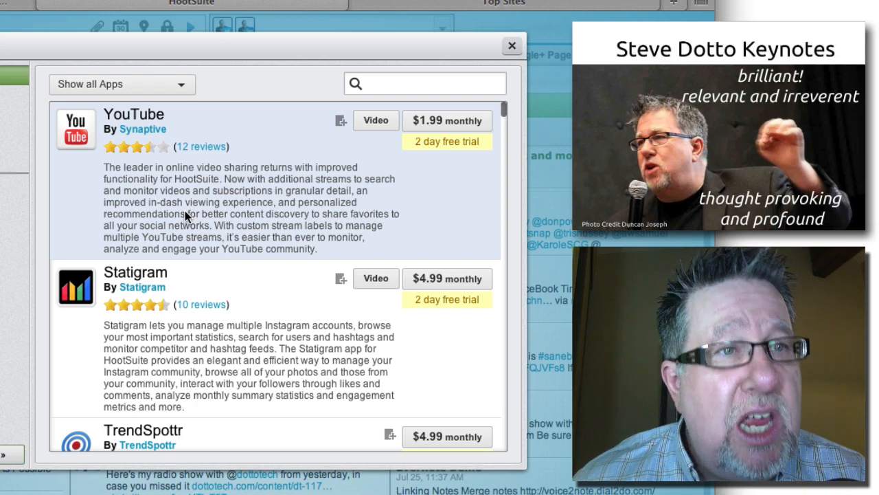
scroll("down", 3)
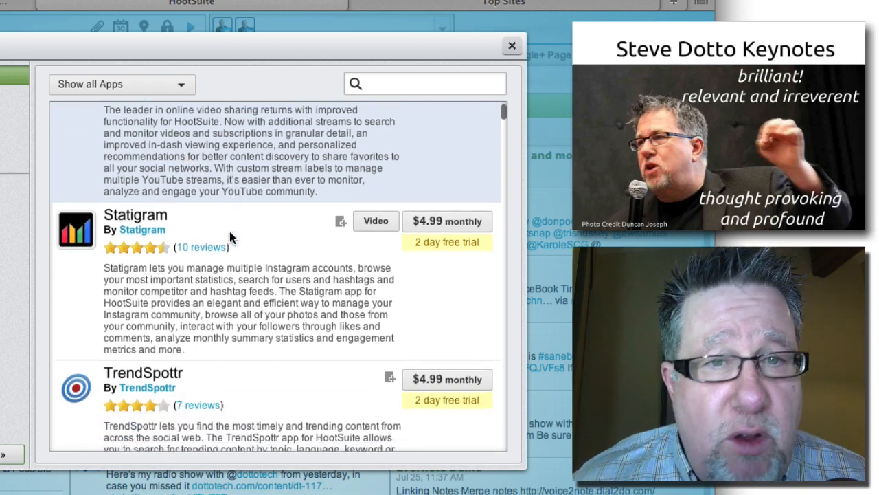
scroll("down", 3)
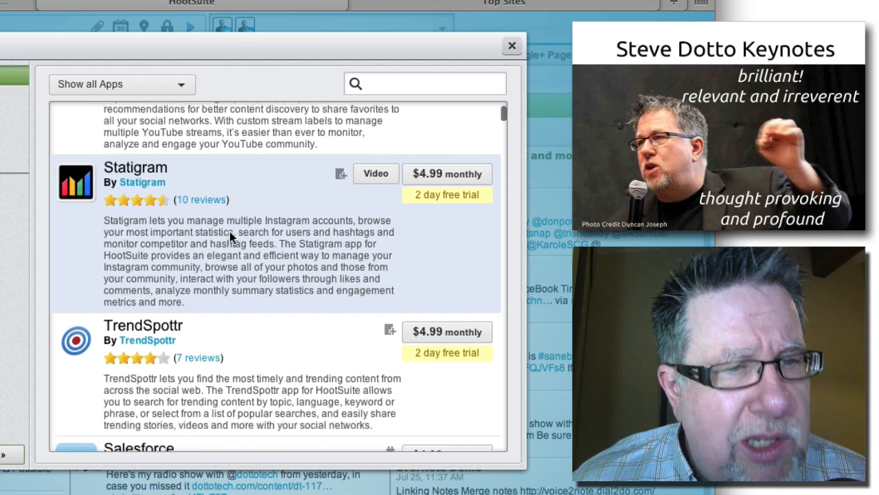
scroll("down", 3)
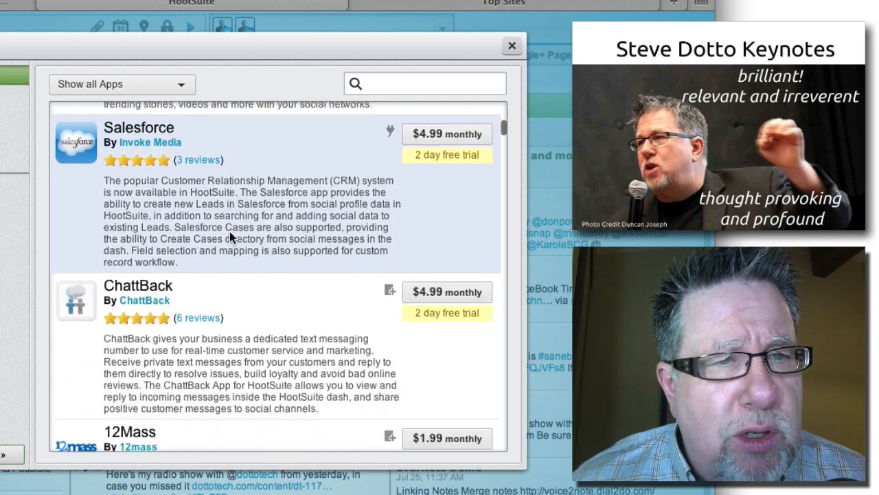
scroll("down", 3)
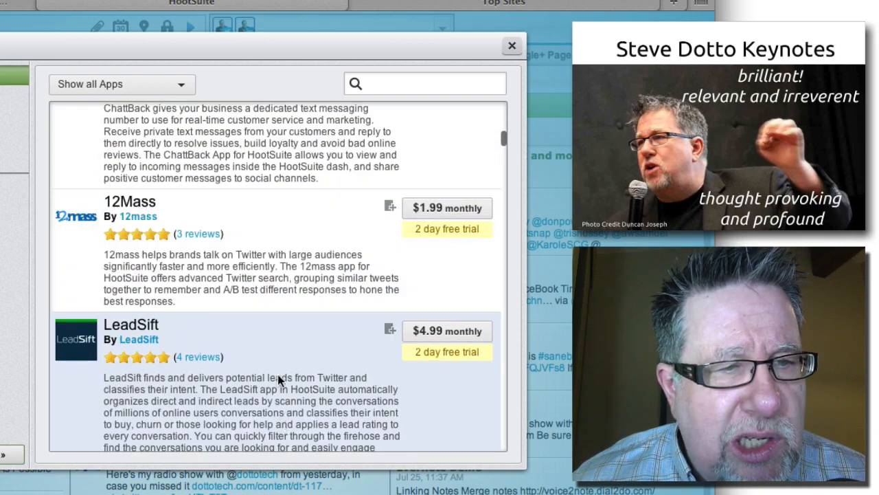
scroll("down", 3)
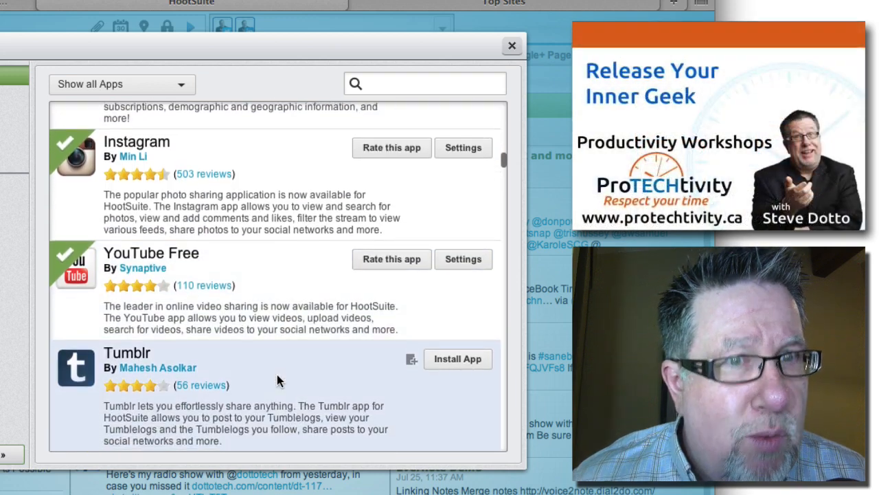
scroll("down", 3)
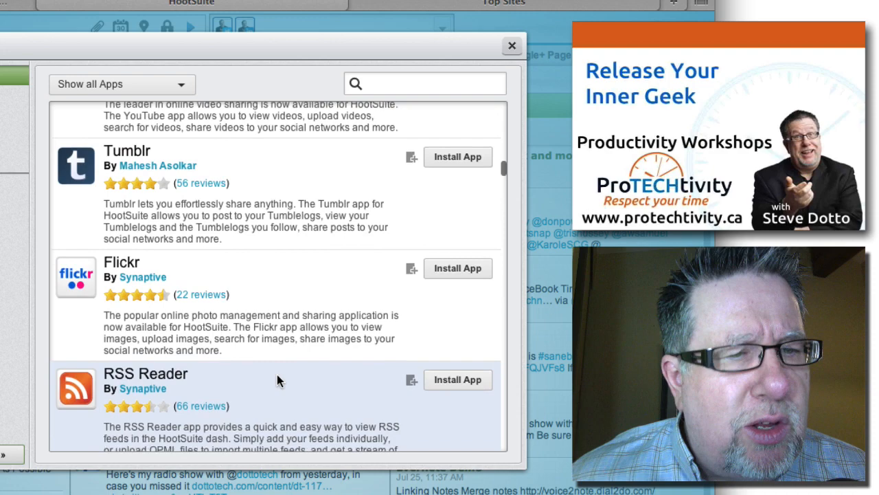
scroll("down", 3)
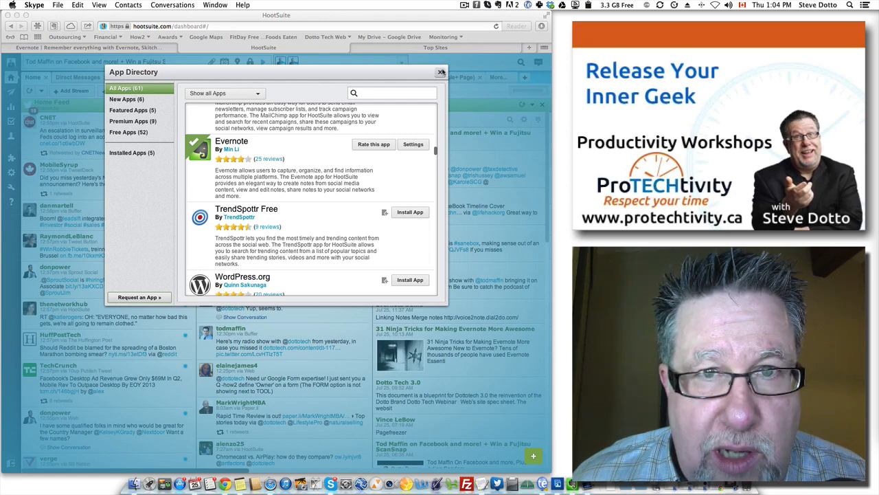
Close the App Directory and scroll the dashboard to the Evernote Notes stream.
left_click(441, 72)
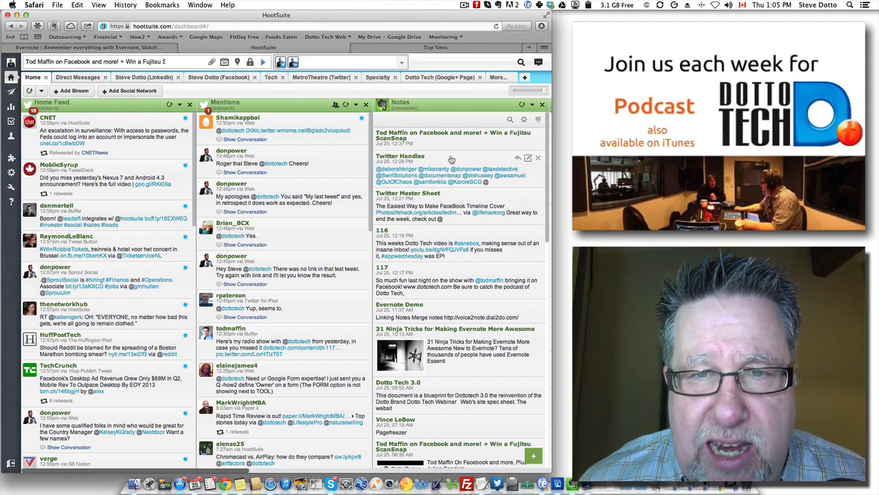
scroll("down", 3)
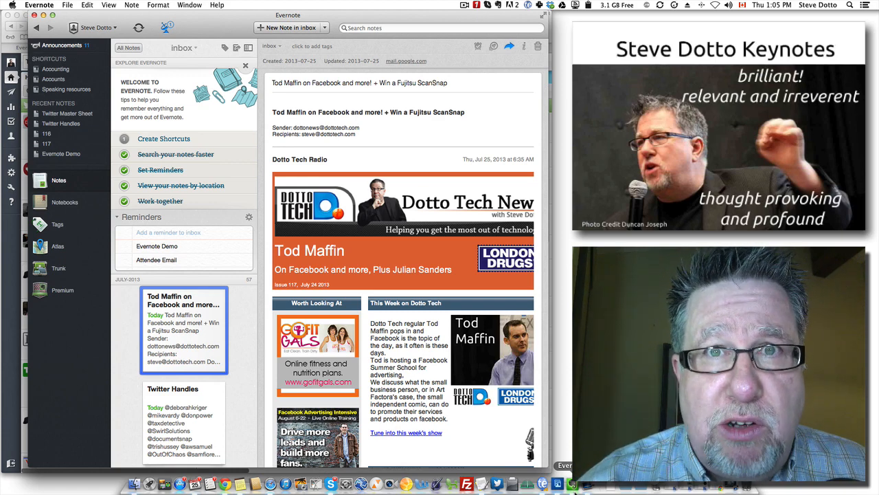
Scroll through the Tod Maffin on Facebook newsletter note in Evernote.
scroll("down", 3)
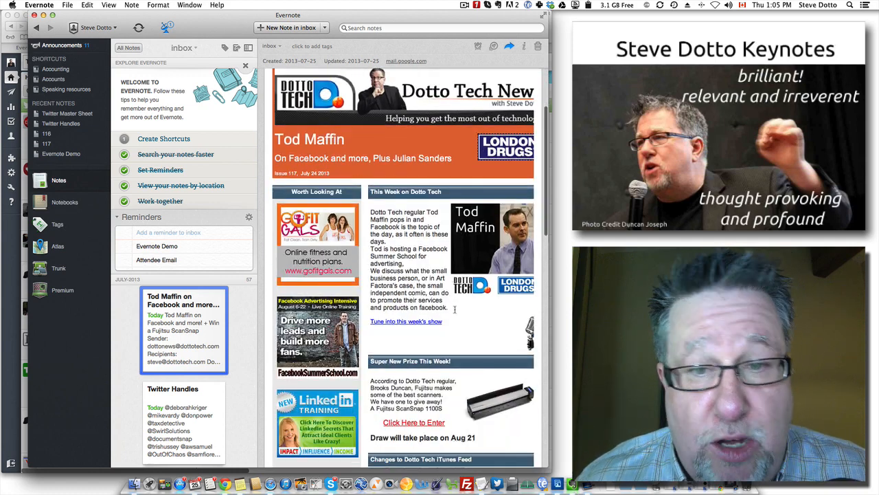
scroll("down", 3)
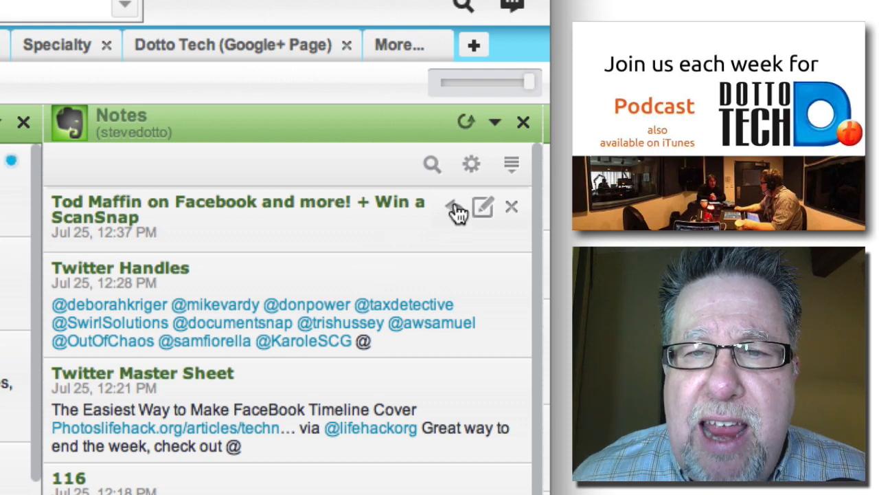
mouse_move(454, 207)
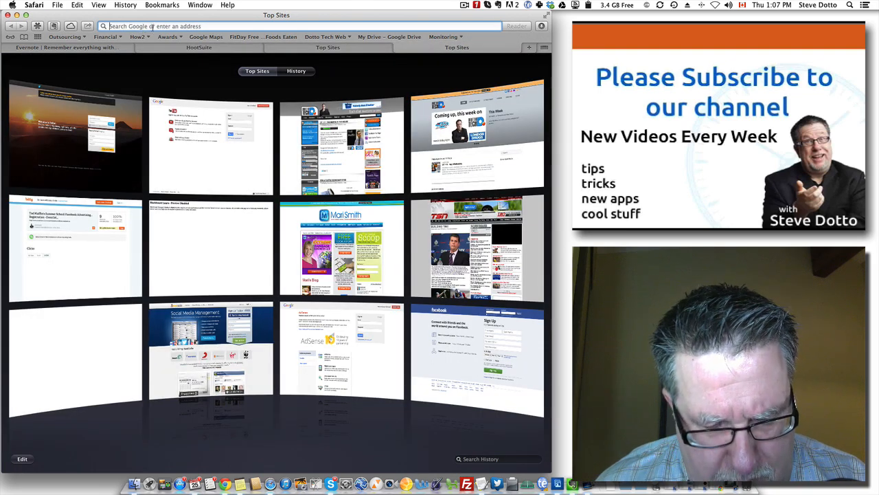
Load ow.ly/nkl2h in Safari and scroll the public note to the prize section.
type("ow.ly/nkl2h")
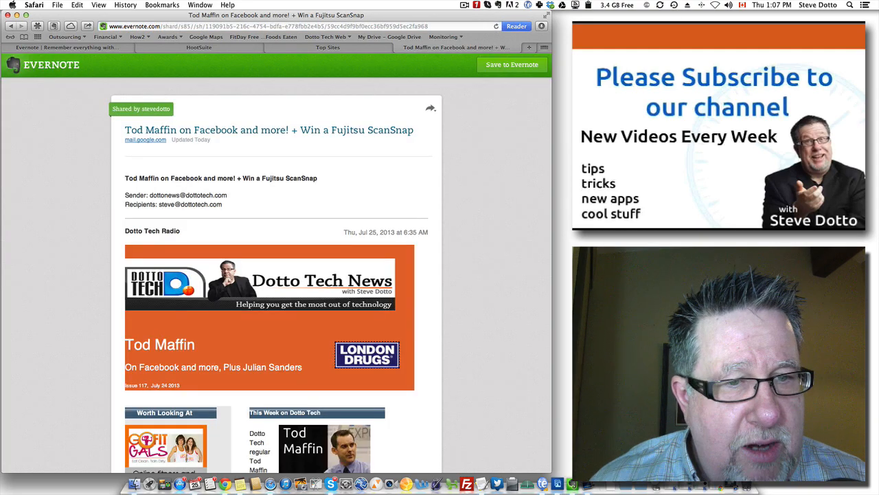
scroll("down", 3)
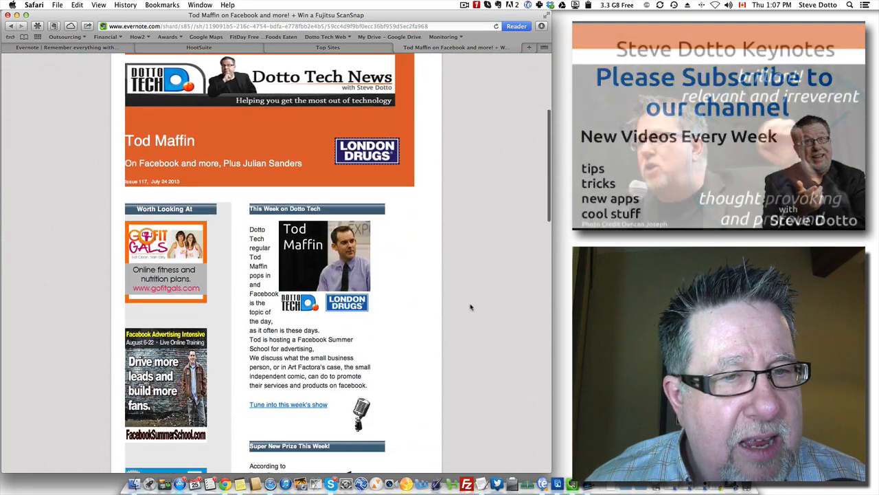
scroll("down", 3)
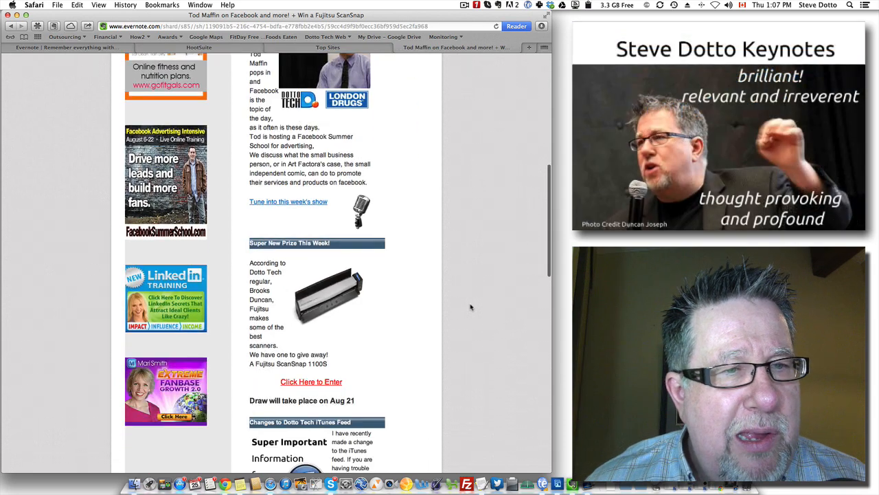